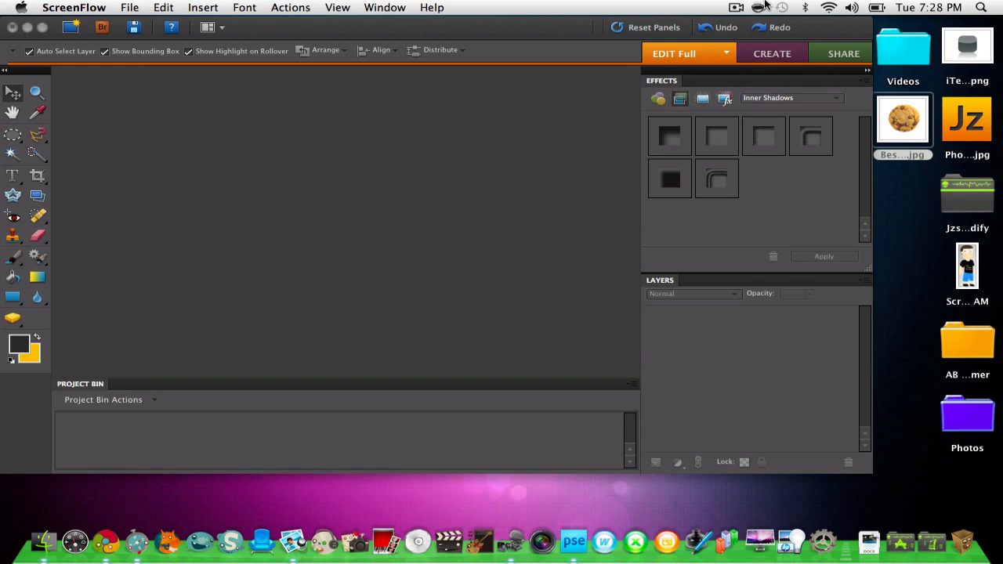
# - Browse the skateboardify folder and preview the example Jz app icon
pyautogui.click(967, 192)
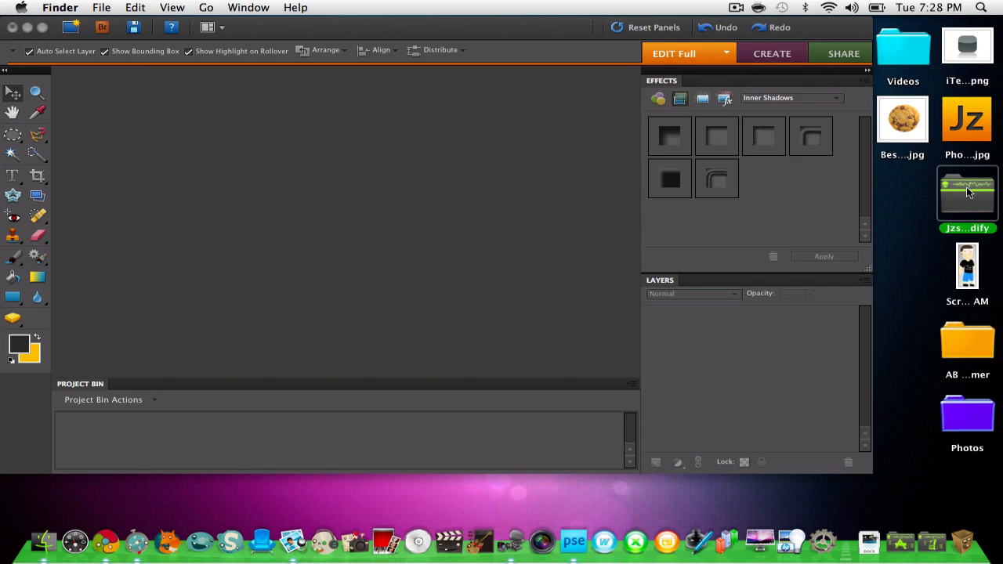
pyautogui.doubleClick(966, 191)
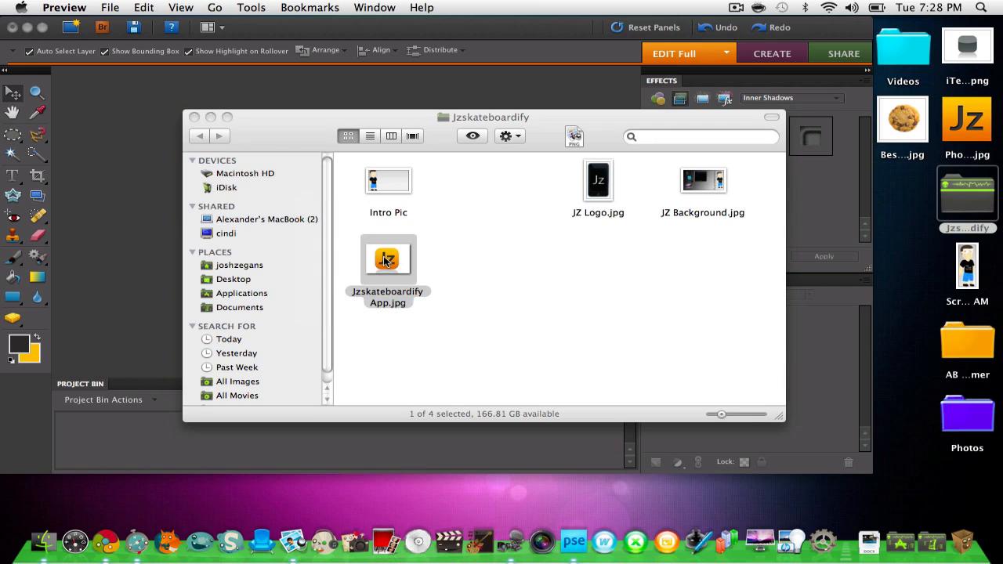
pyautogui.doubleClick(387, 260)
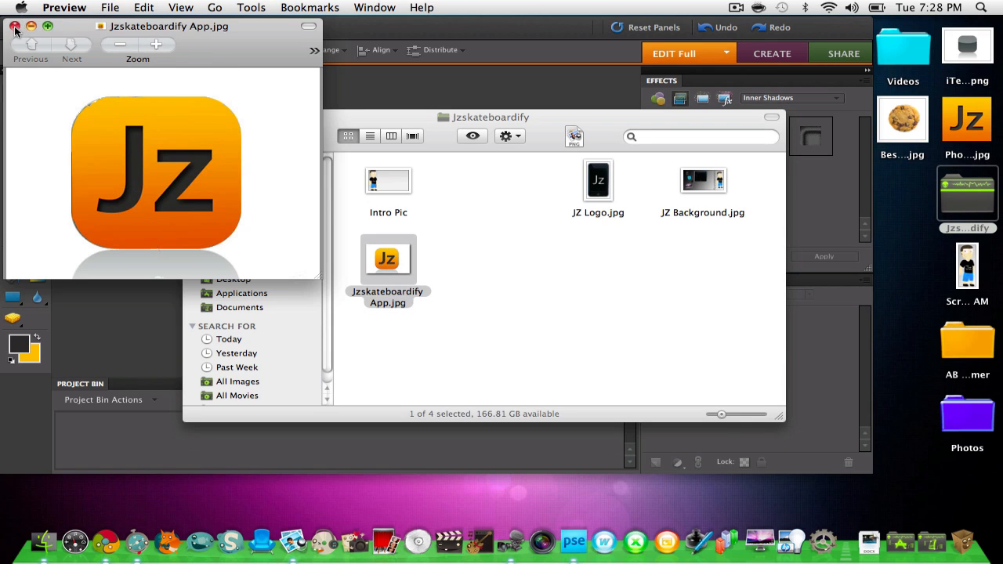
pyautogui.click(14, 27)
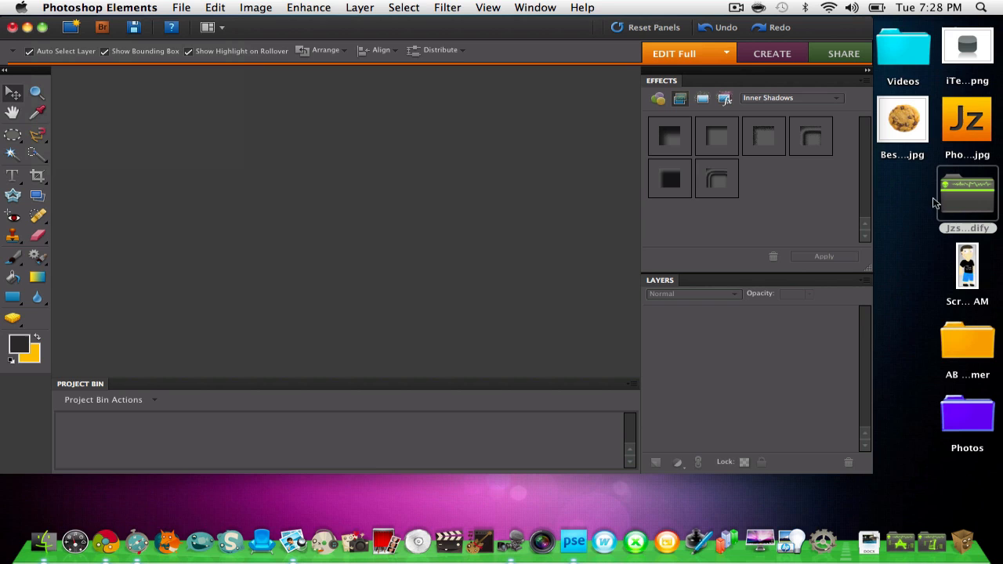
# - Open iTemplate.png and Best_Cookie-20.jpg in Photoshop Elements, discarding the Fireworks data
pyautogui.click(967, 45)
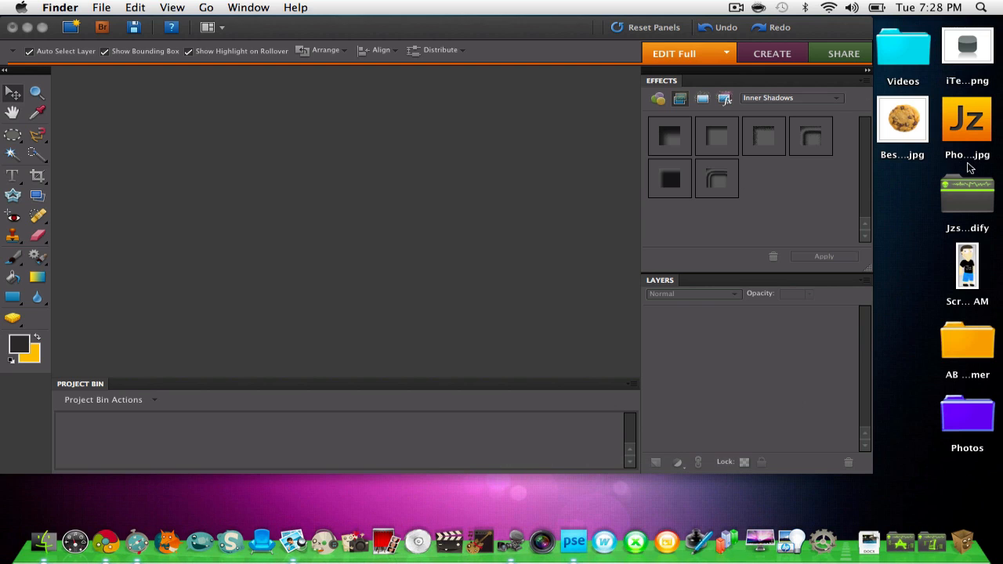
pyautogui.moveTo(987, 30)
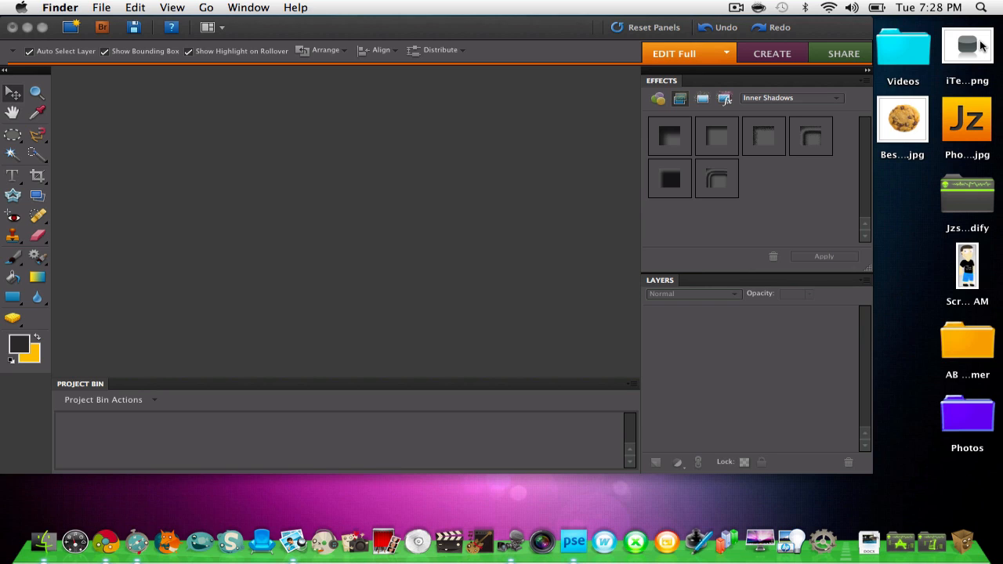
pyautogui.rightClick(967, 45)
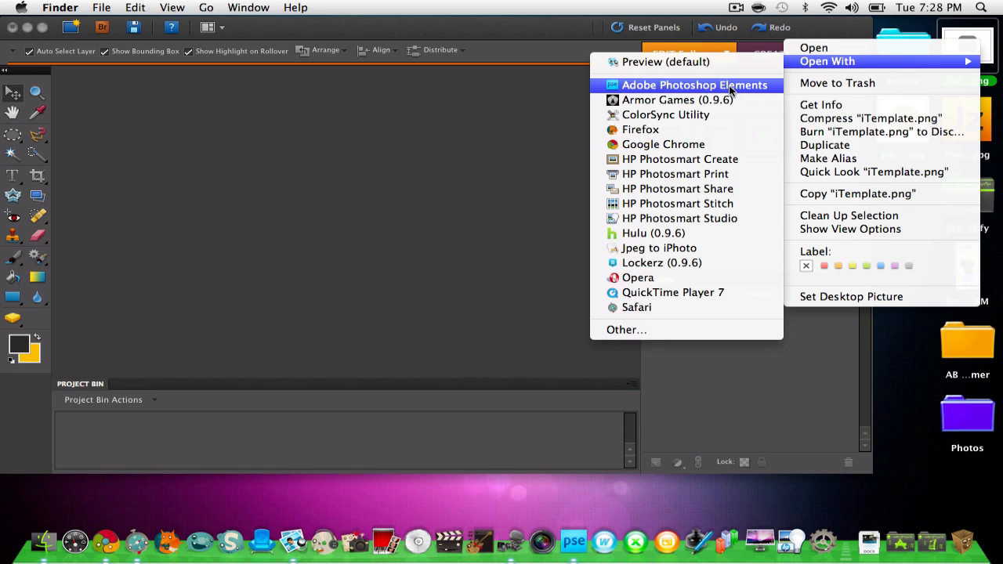
pyautogui.click(694, 84)
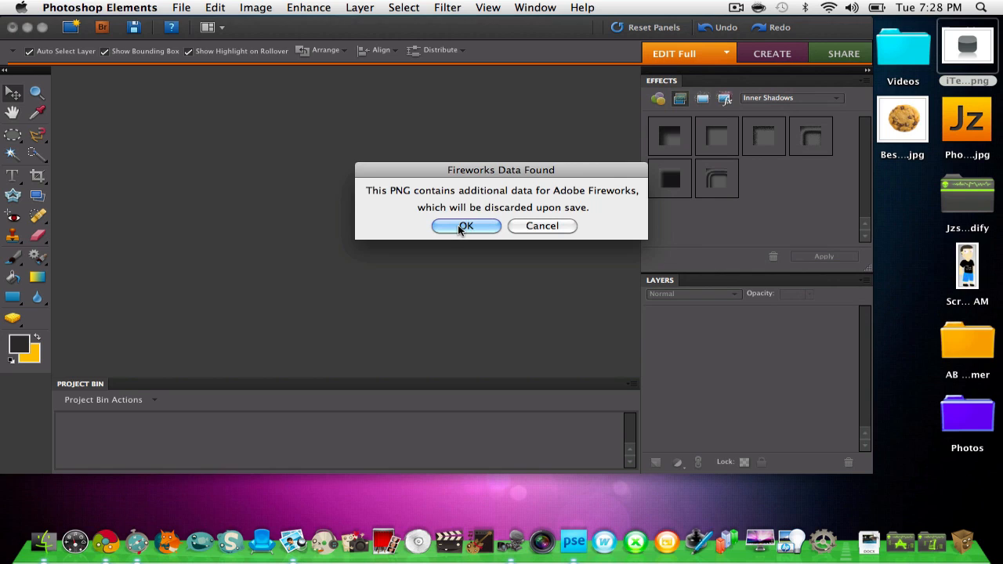
pyautogui.click(466, 226)
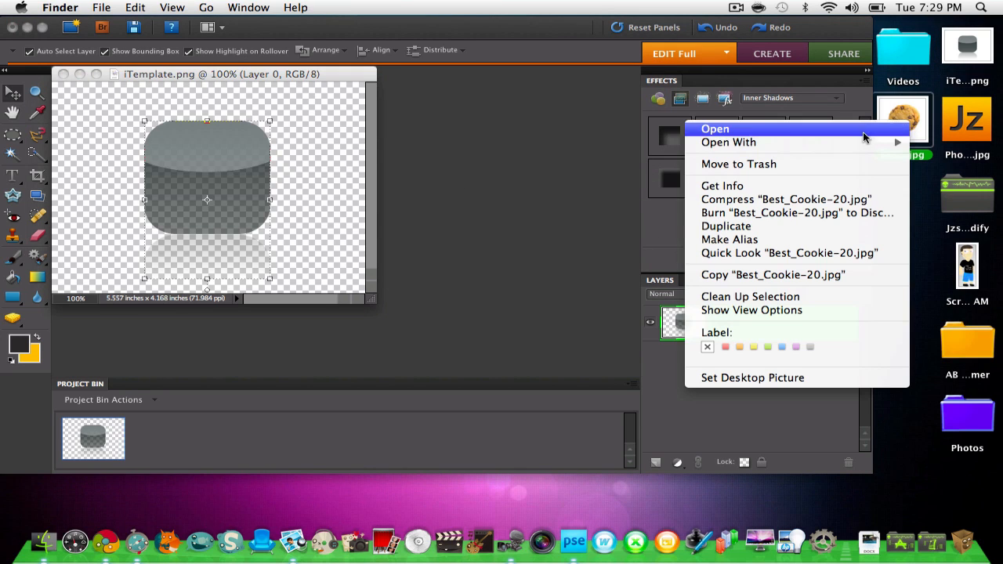
pyautogui.click(727, 142)
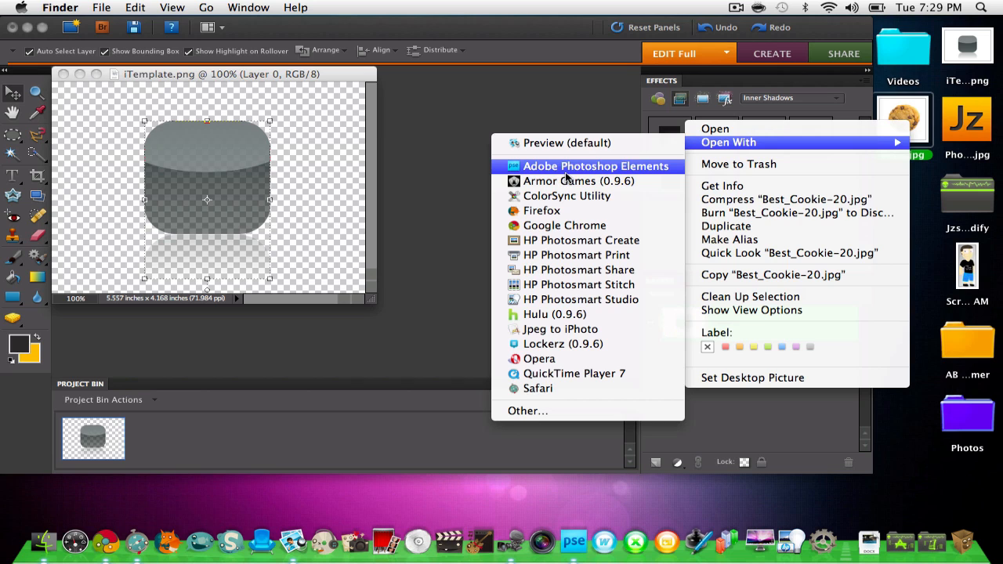
pyautogui.click(595, 166)
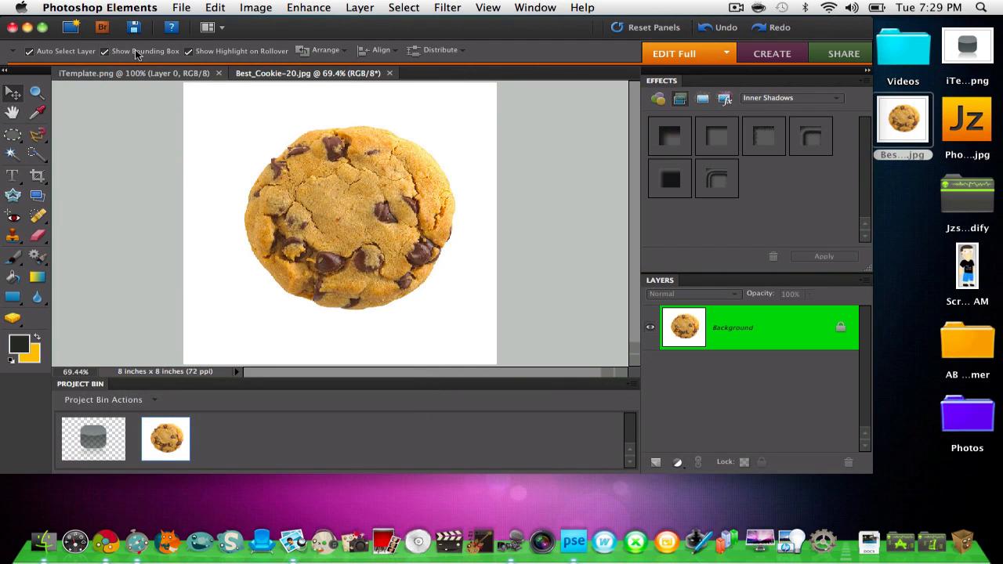
# - Trace the iTemplate rounded square with the Magnetic Lasso, excluding its reflection
pyautogui.click(133, 73)
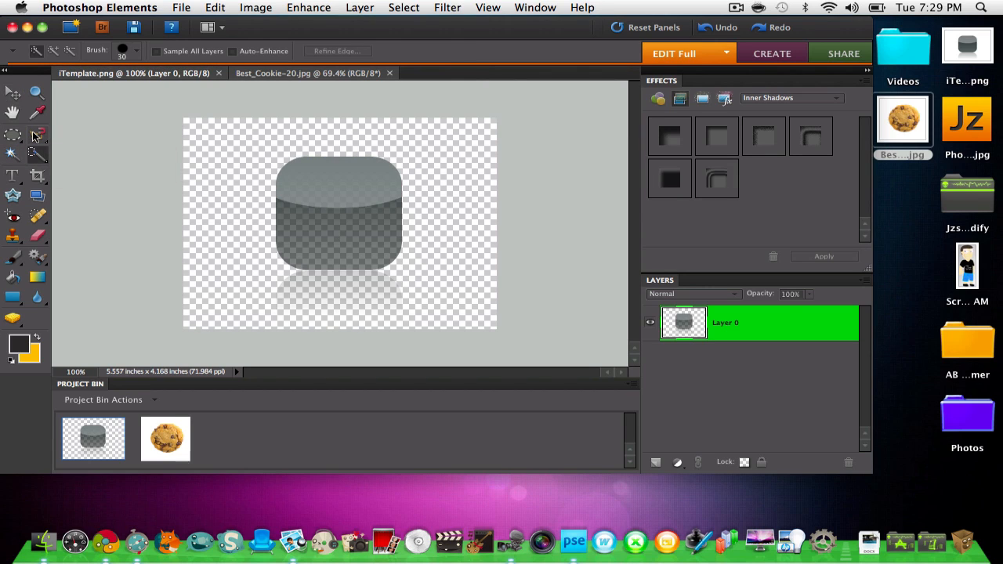
pyautogui.click(13, 134)
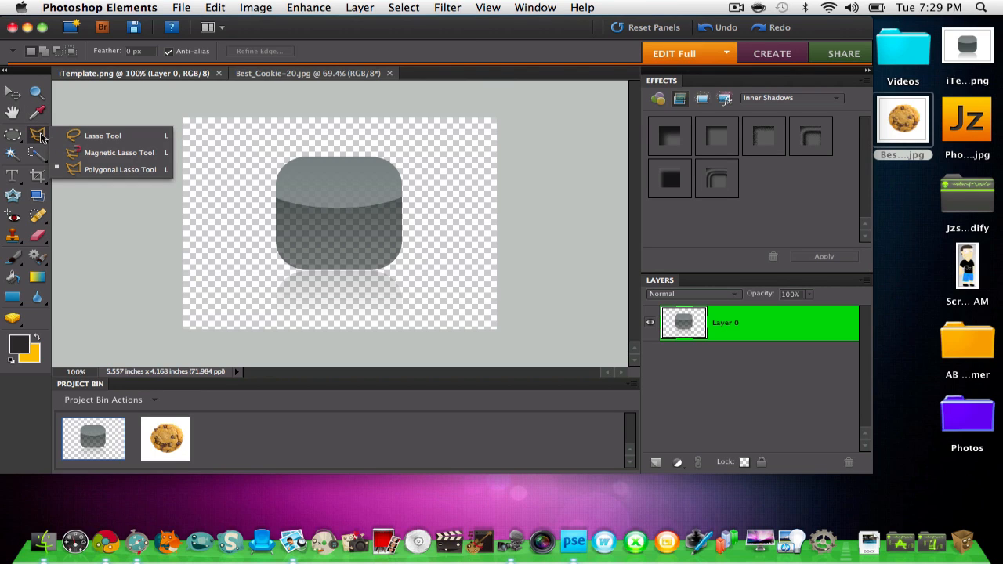
pyautogui.click(119, 152)
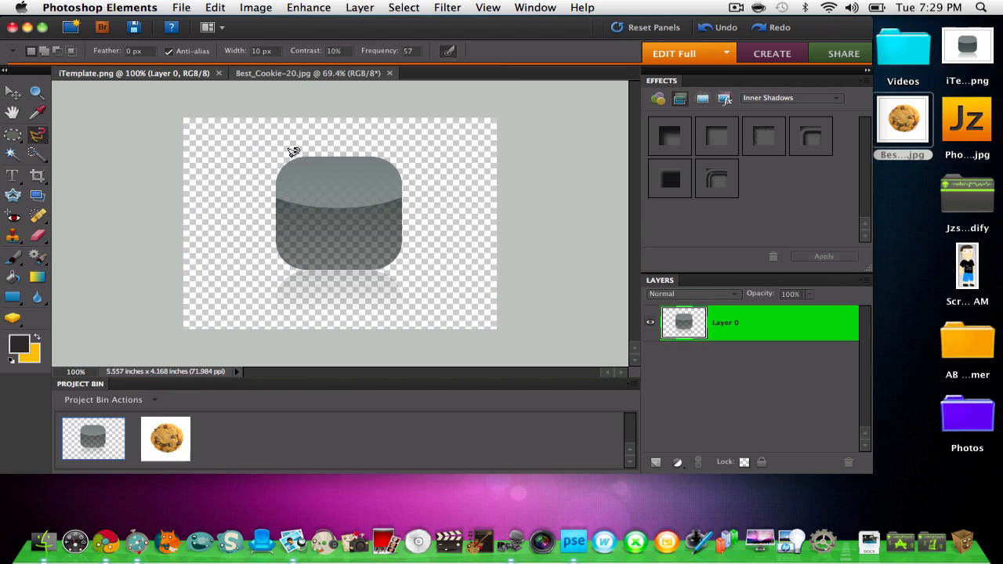
pyautogui.moveTo(294, 155); pyautogui.dragTo(356, 153)
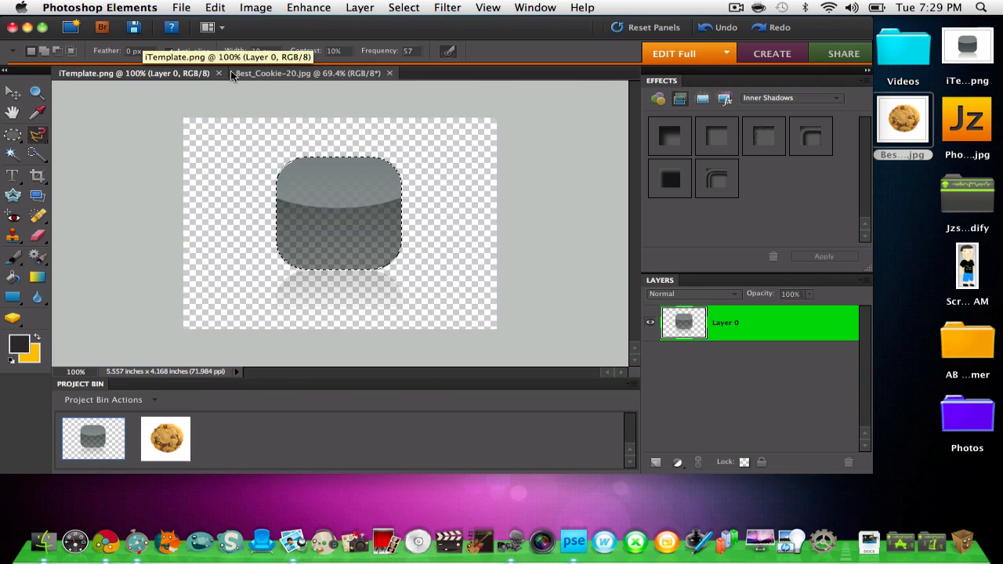
pyautogui.click(306, 73)
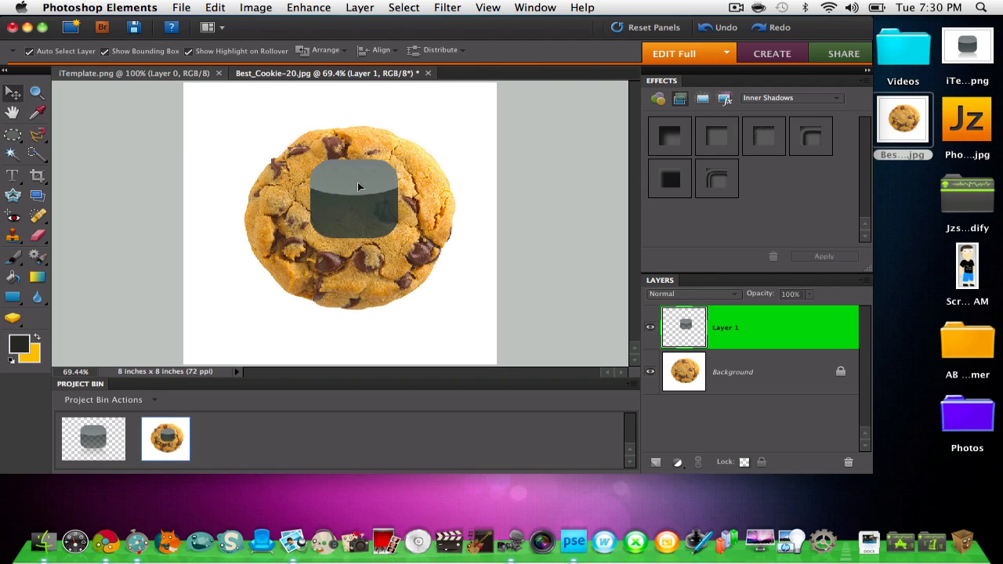
# - Place the icon shape over the cookie's centre and make the Background layer active
pyautogui.click(355, 202)
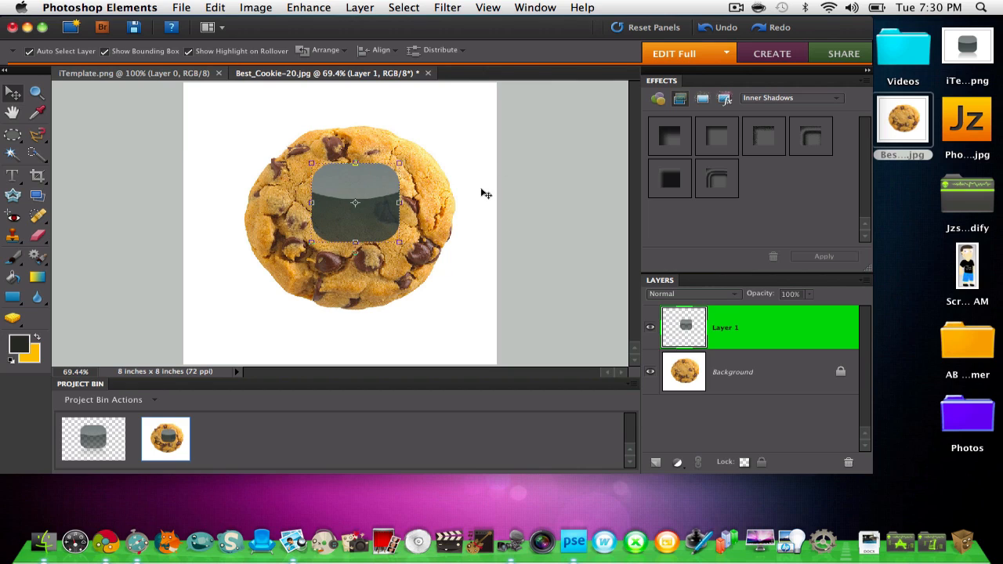
pyautogui.click(733, 372)
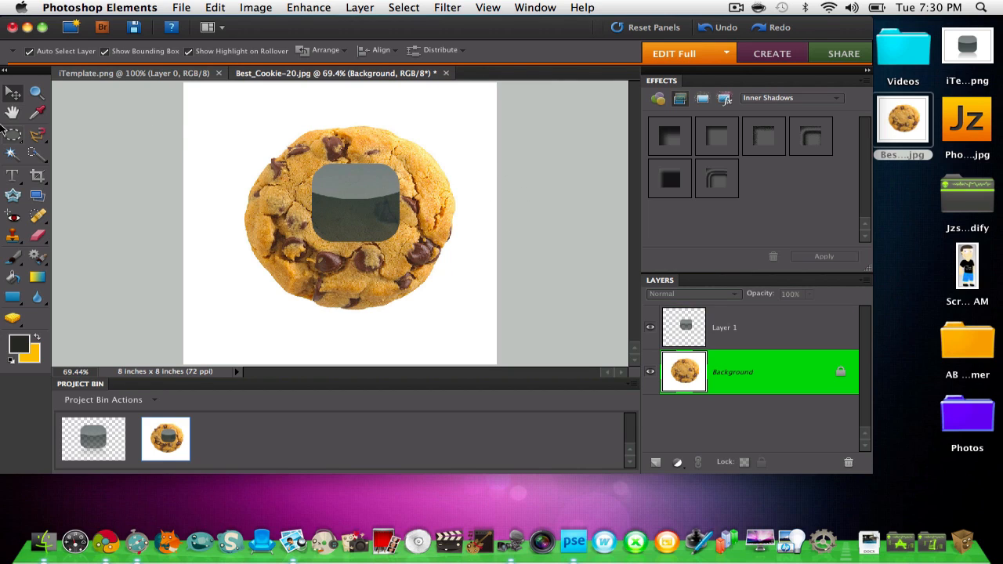
# - Lasso a rounded square of cookie and paste it into the iTemplate document
pyautogui.click(13, 134)
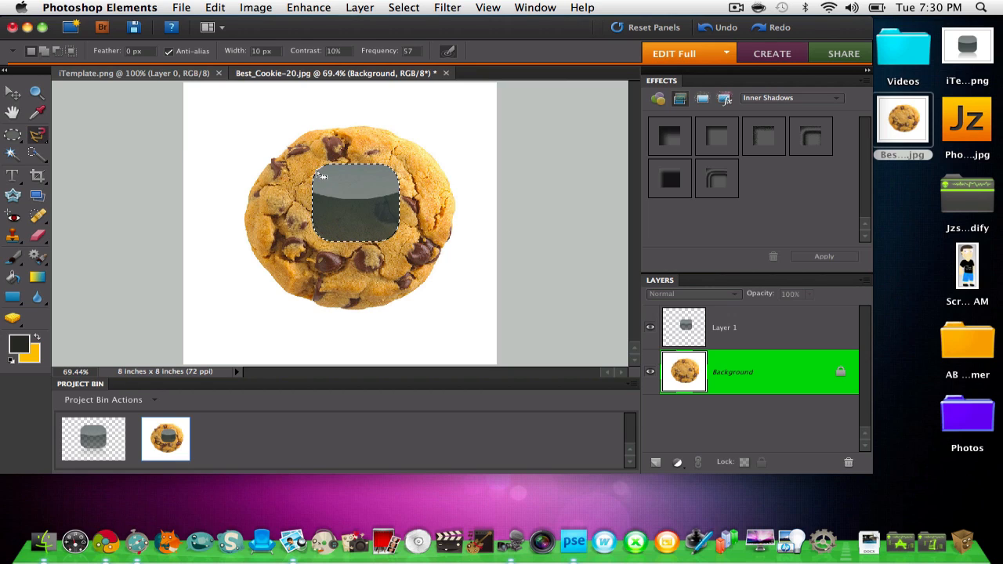
pyautogui.moveTo(94, 194)
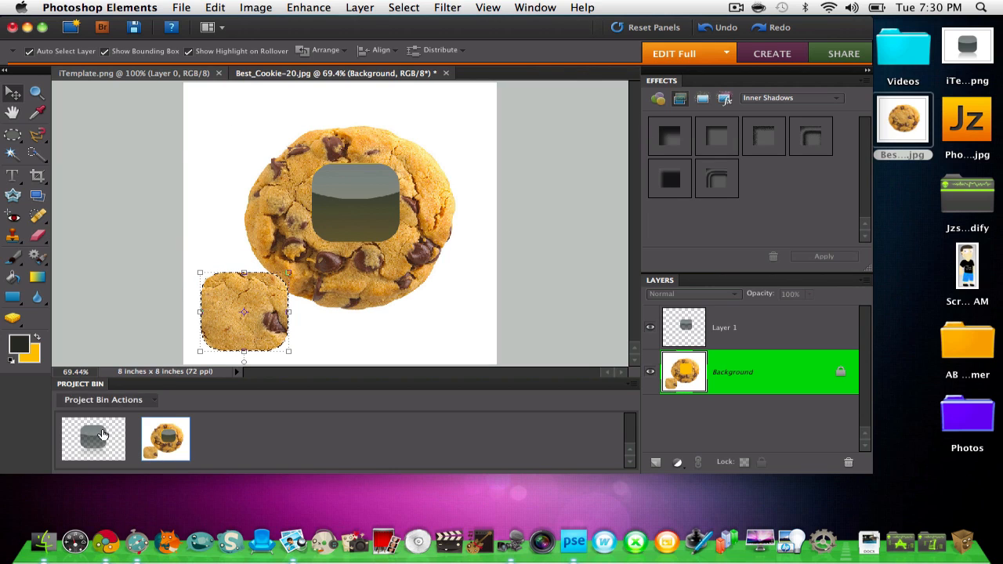
pyautogui.click(93, 439)
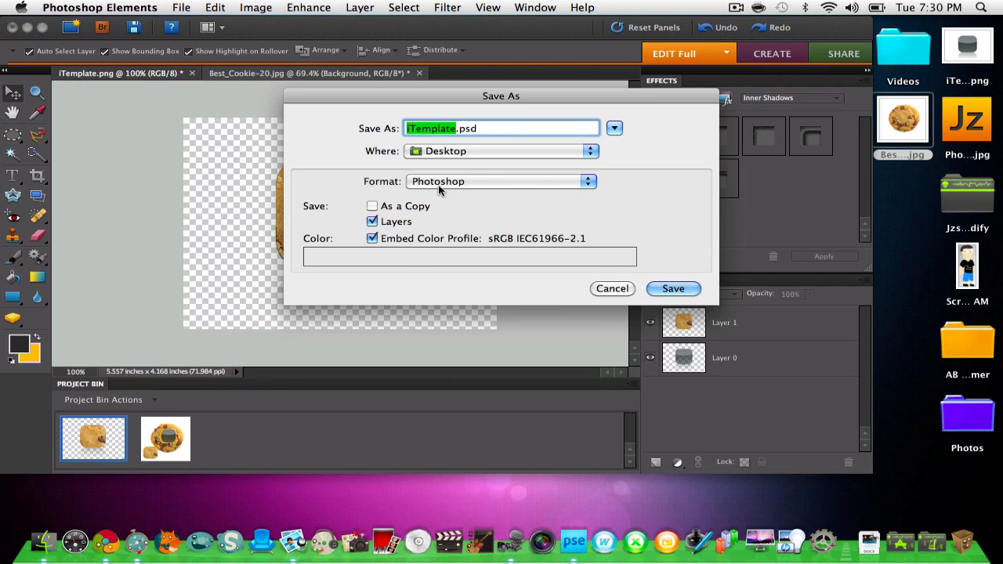
# - Save iTemplate.jpg to the Desktop as a JPEG copy at Quality 10 Maximum
pyautogui.click(501, 181)
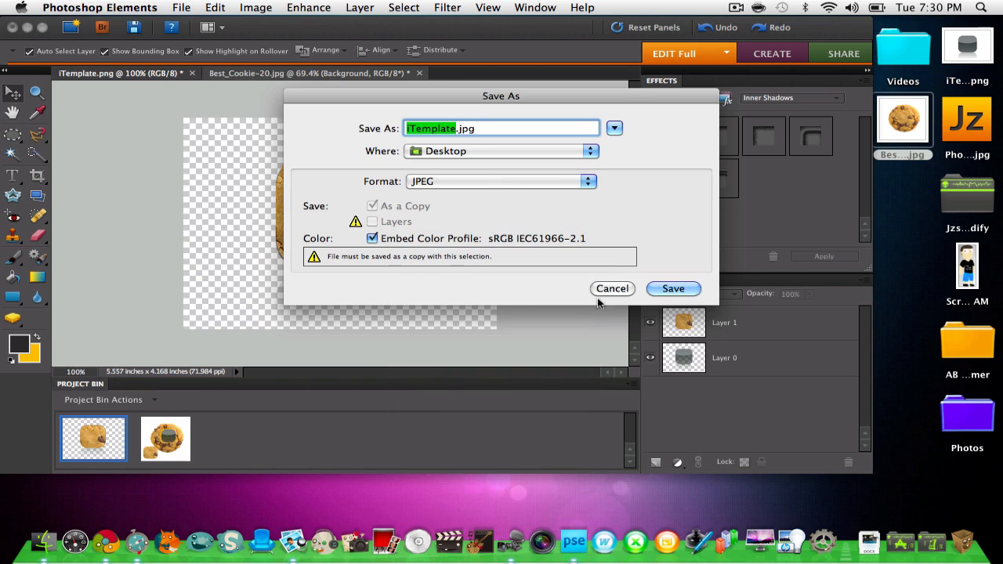
pyautogui.click(673, 289)
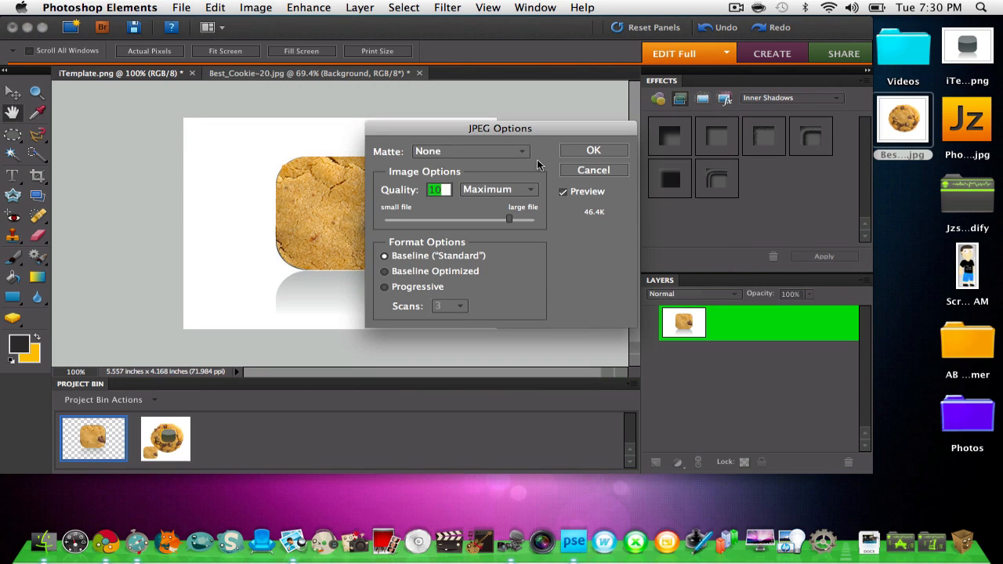
pyautogui.click(593, 150)
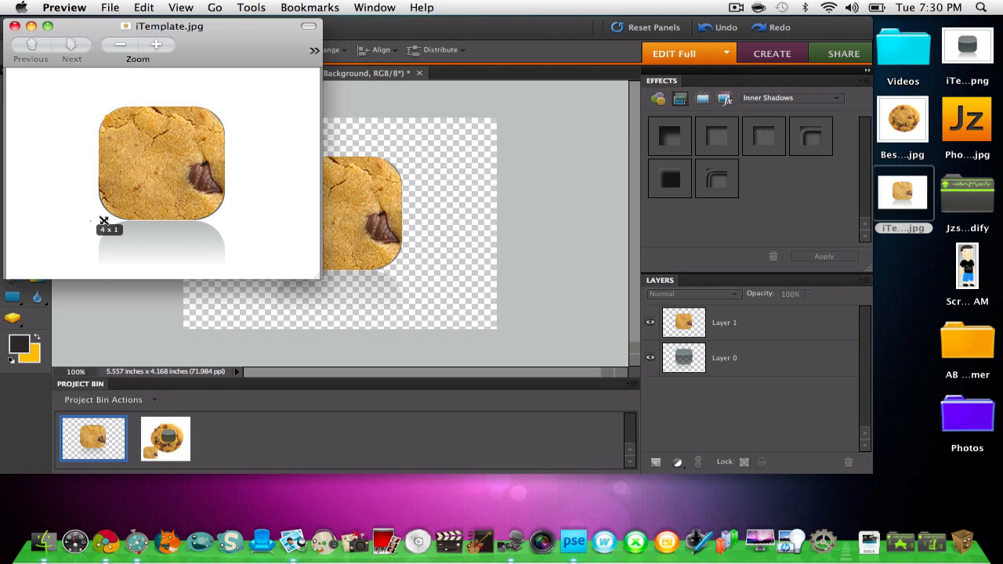
# - Close the Preview window showing iTemplate.jpg
pyautogui.moveTo(103, 220); pyautogui.dragTo(228, 106)
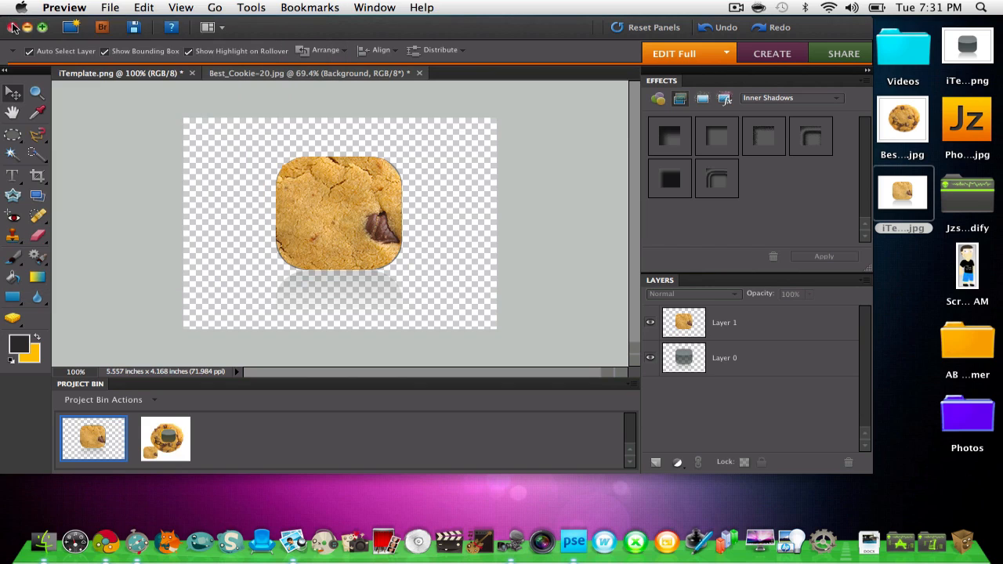
pyautogui.moveTo(546, 29)
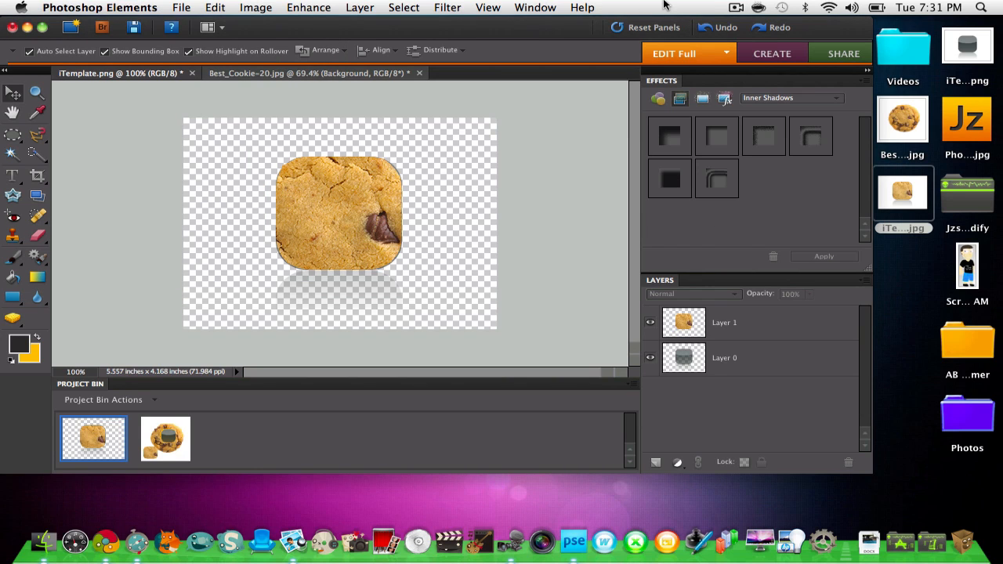
pyautogui.moveTo(709, 70)
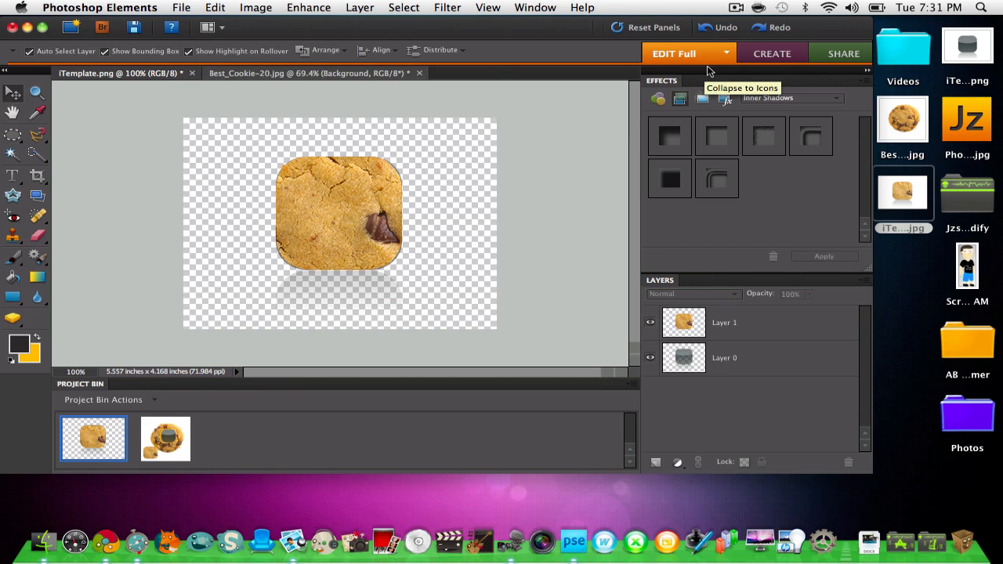
pyautogui.moveTo(978, 176)
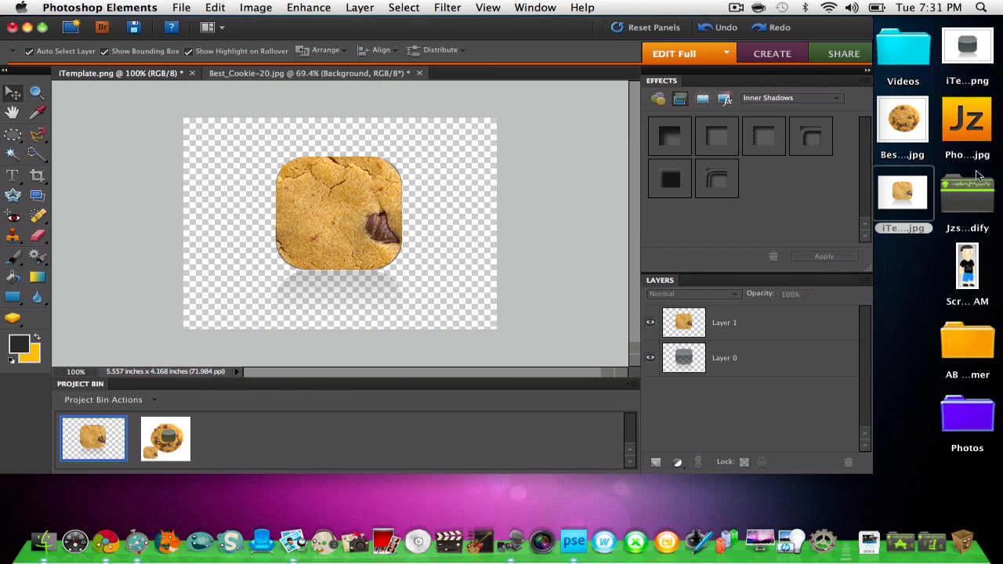
pyautogui.doubleClick(967, 120)
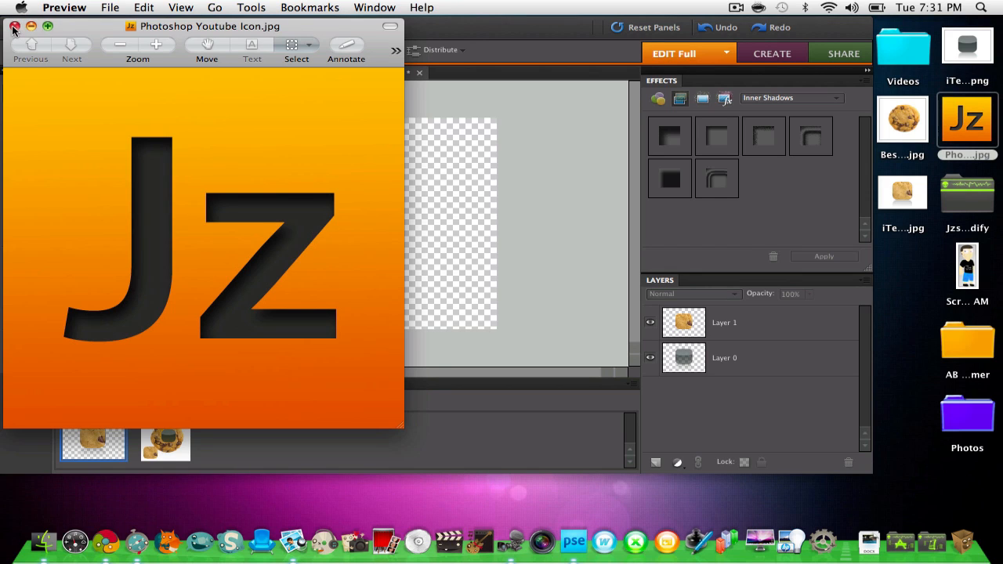
pyautogui.click(13, 27)
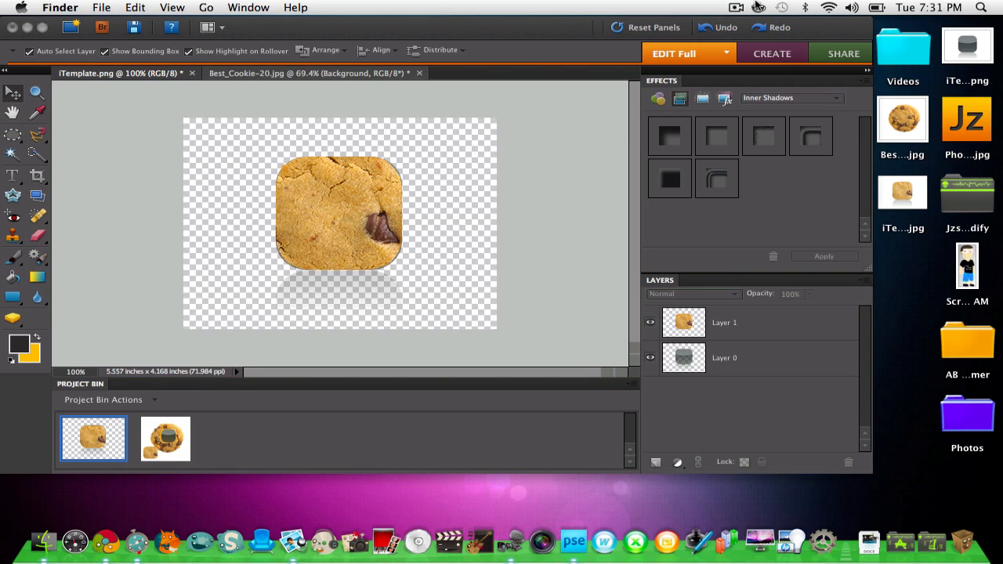
pyautogui.moveTo(760, 8)
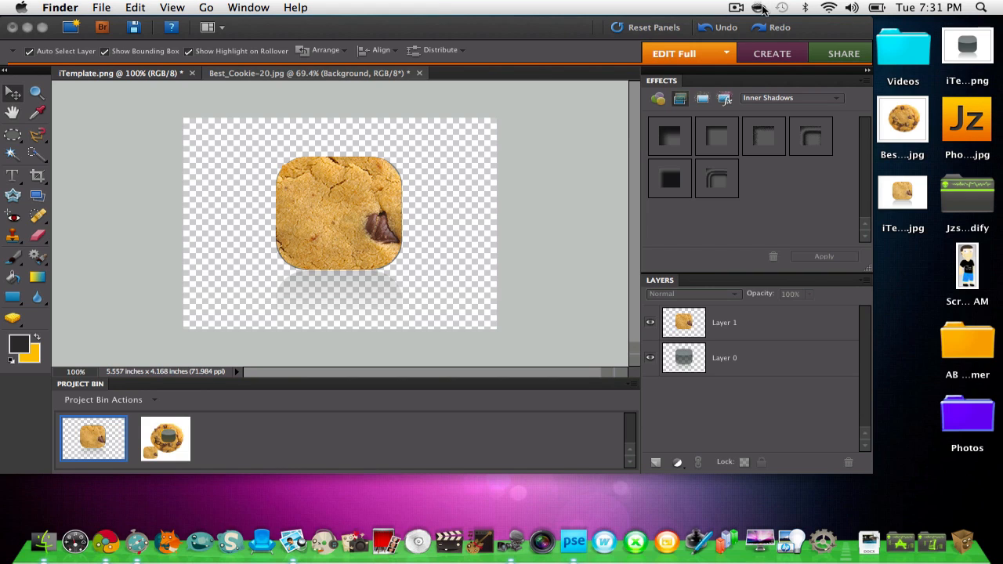
pyautogui.moveTo(833, 179)
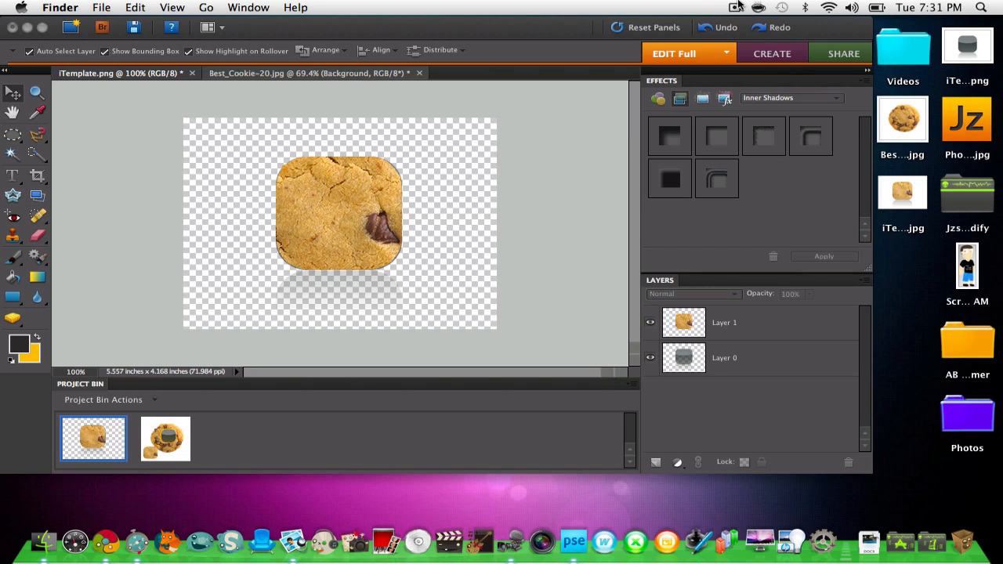
pyautogui.click(736, 7)
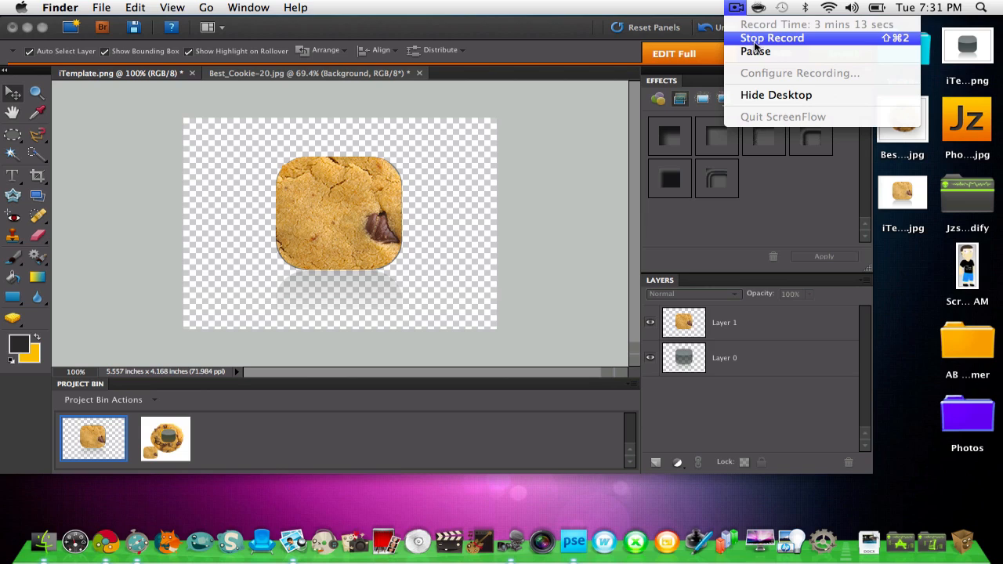